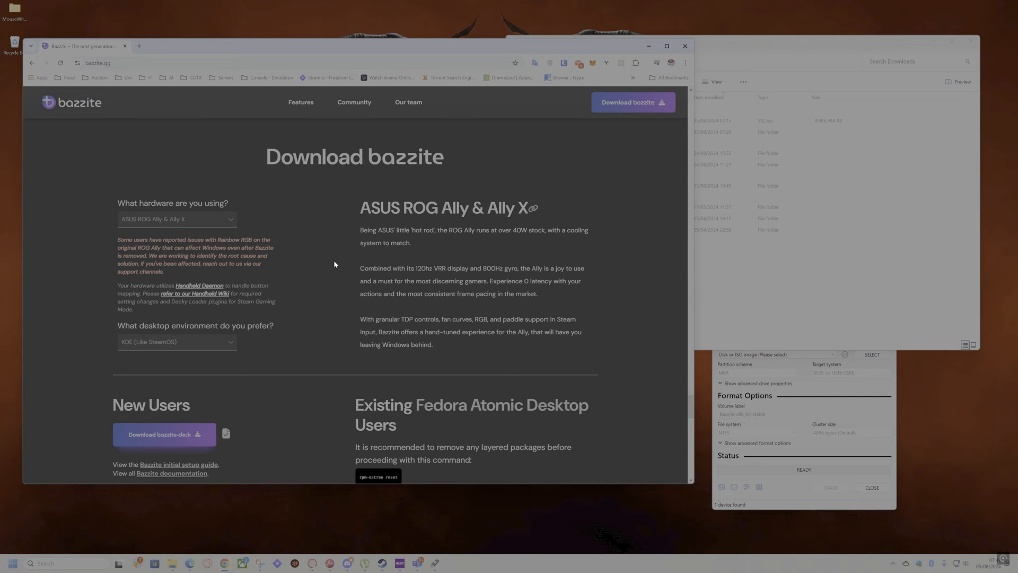
mouse_move(348, 261)
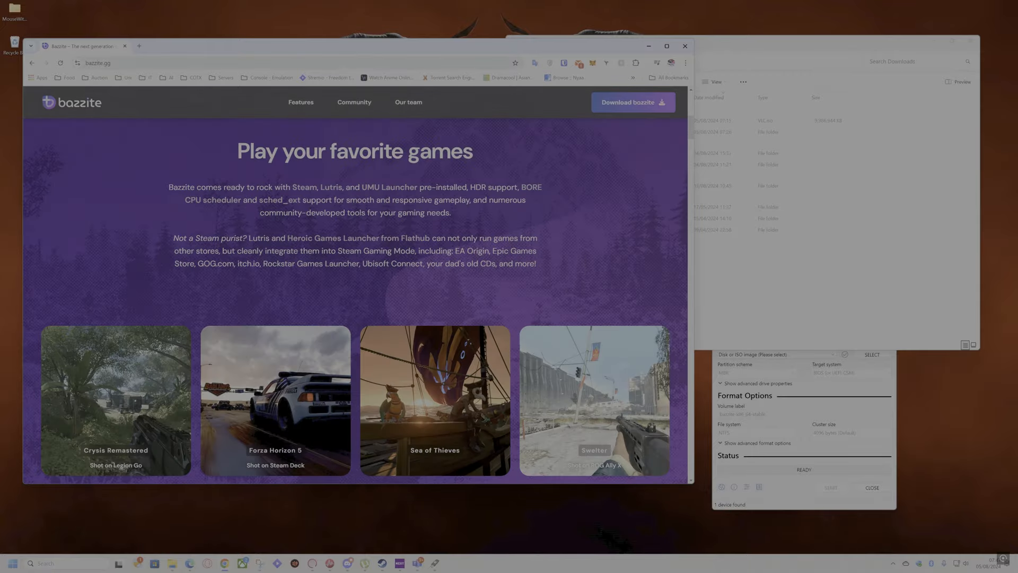
Start downloading the bazzite-deck ISO for the ROG Ally with KDE from the New Users section
scroll("down", 3)
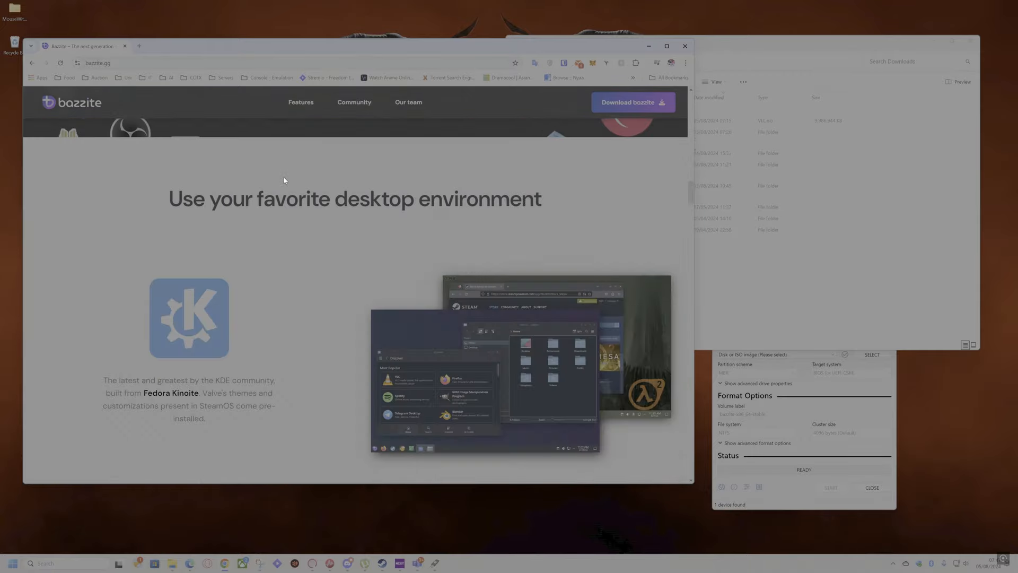
scroll("down", 3)
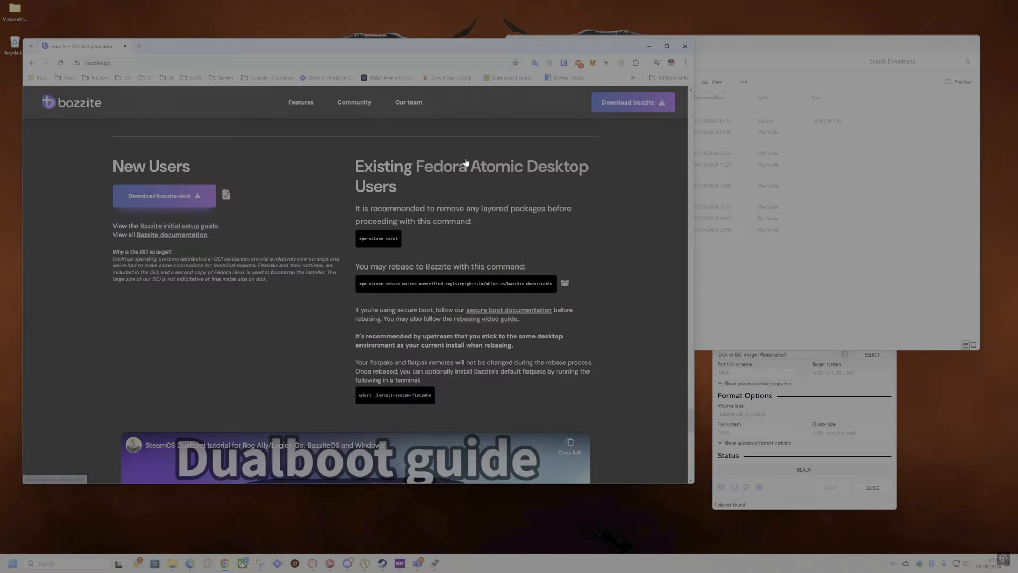
mouse_move(165, 195)
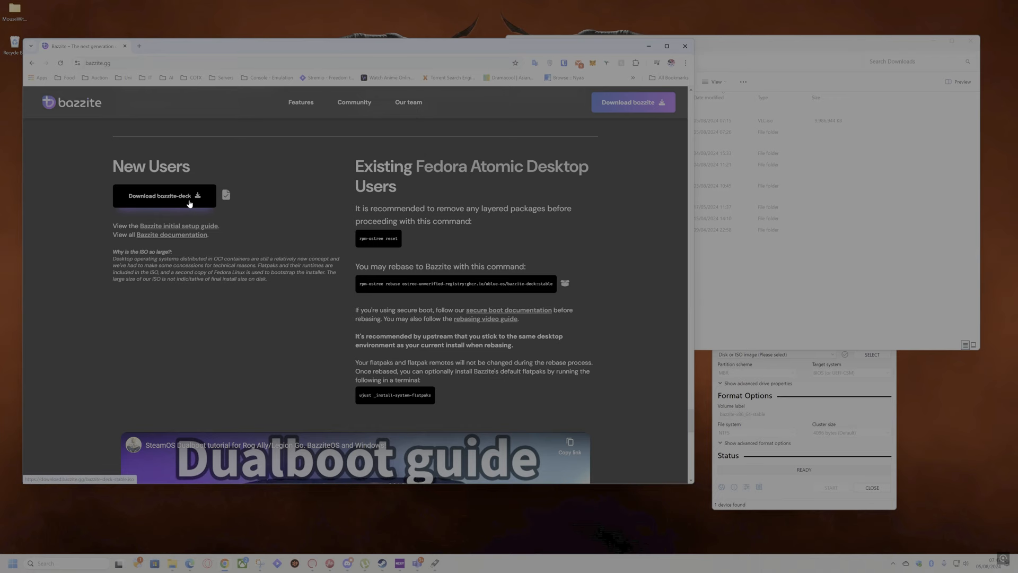
left_click(161, 195)
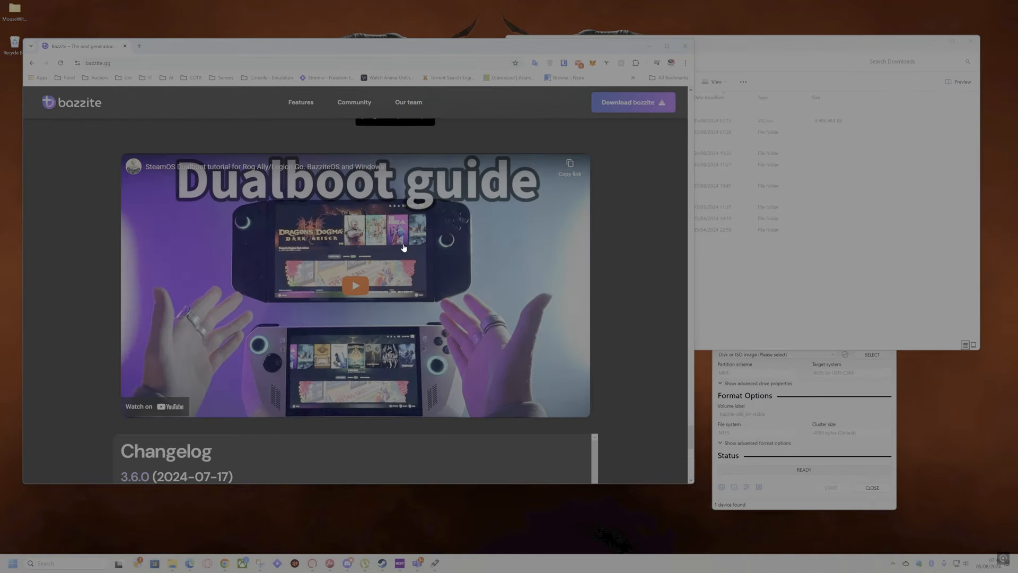
scroll("up", 3)
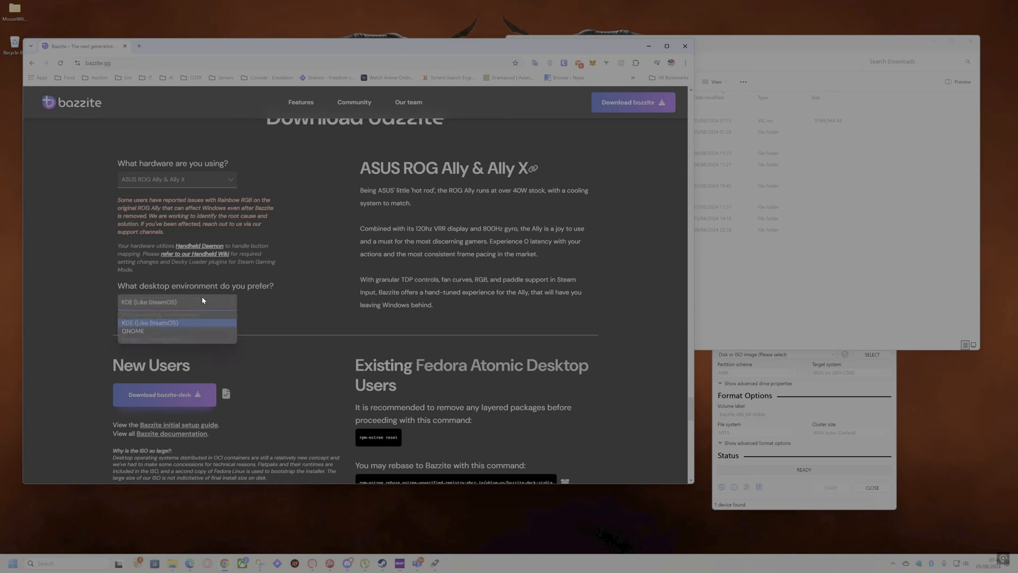
mouse_move(229, 310)
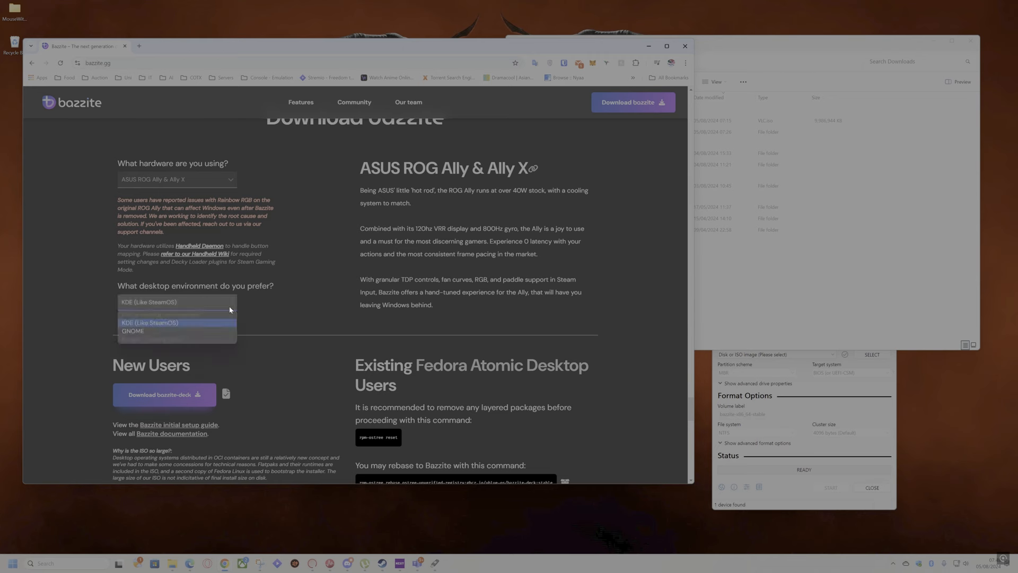
scroll("down", 3)
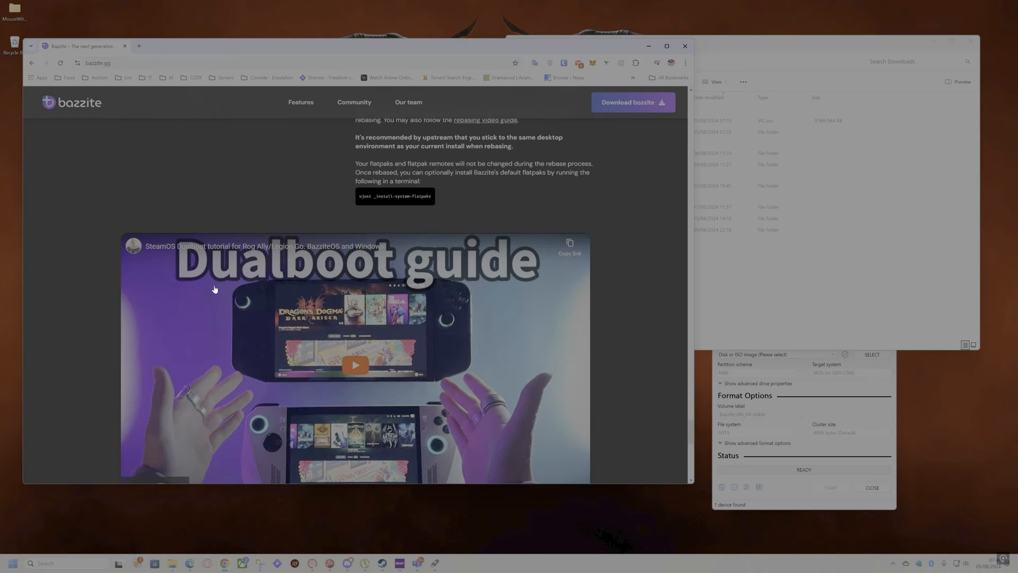
mouse_move(212, 250)
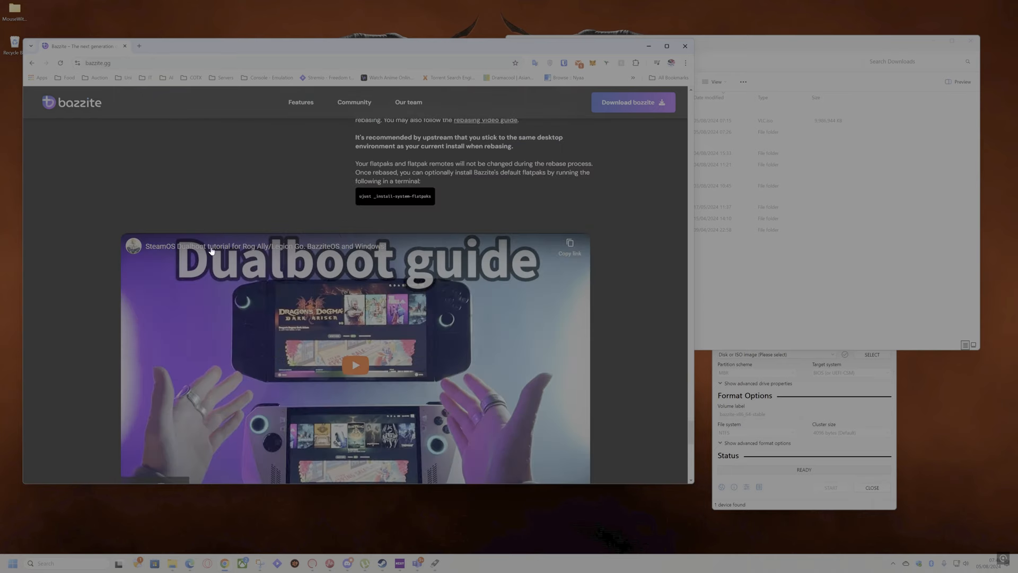
left_click(354, 365)
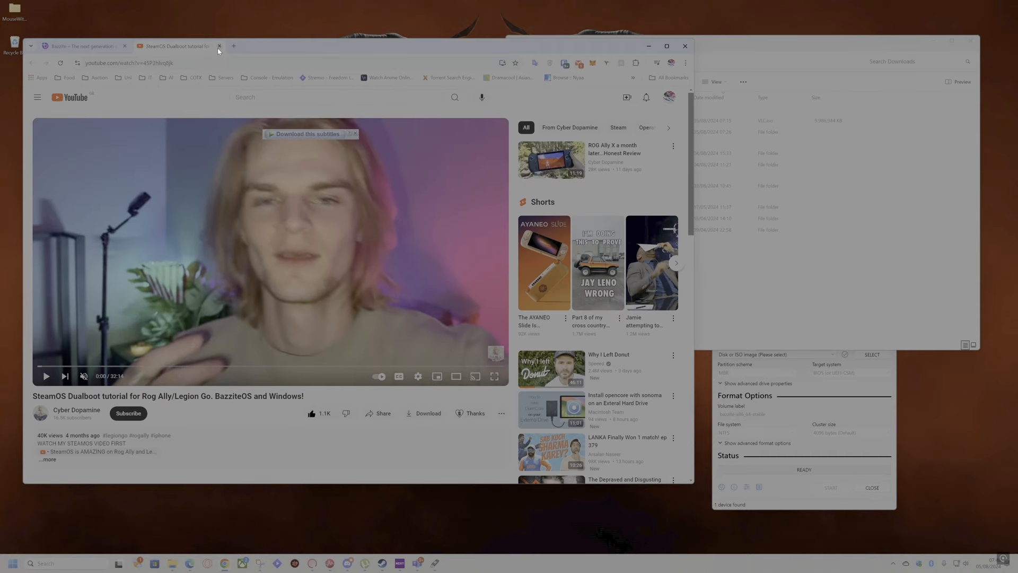
left_click(219, 46)
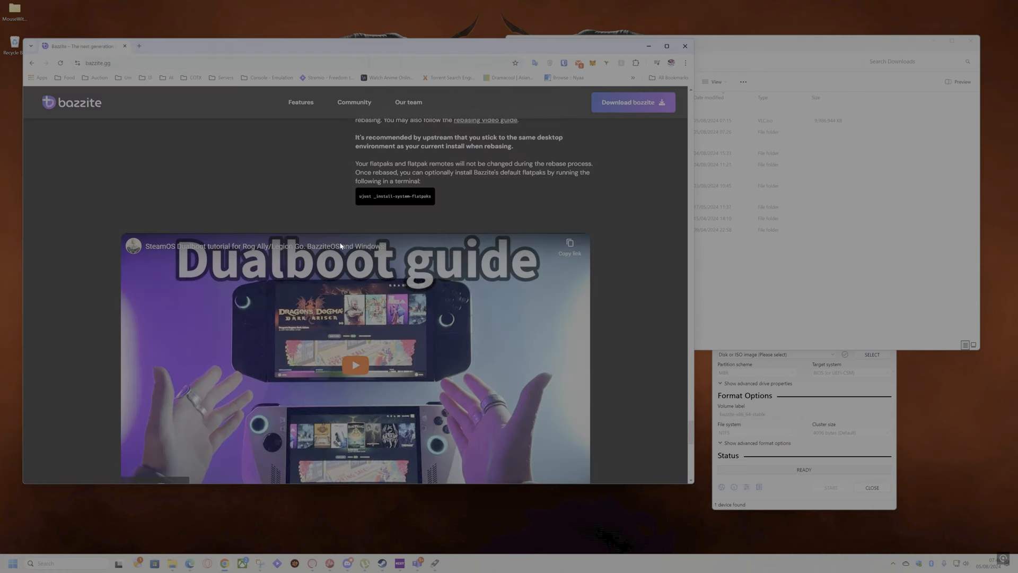
scroll("down", 3)
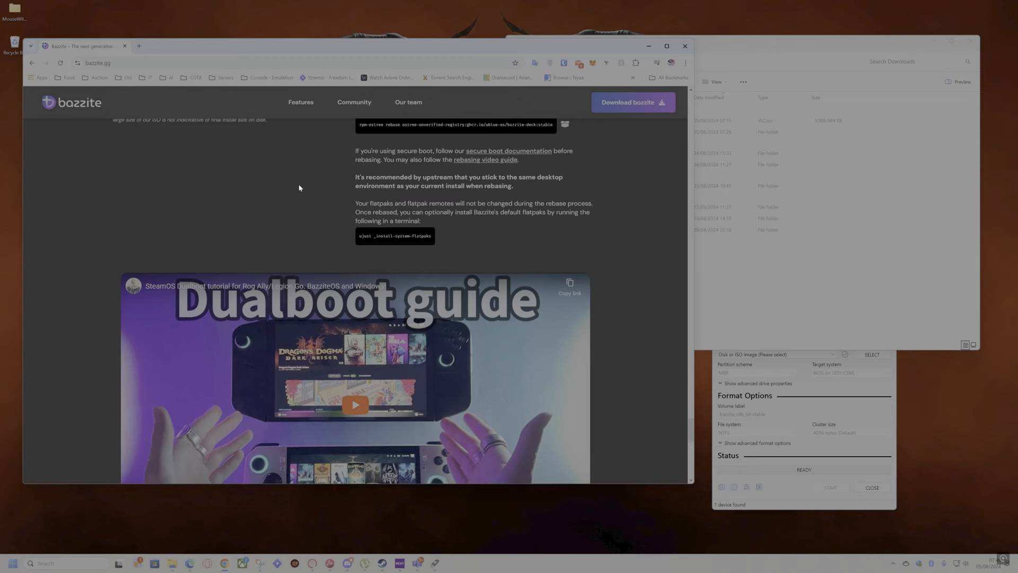
scroll("down", 3)
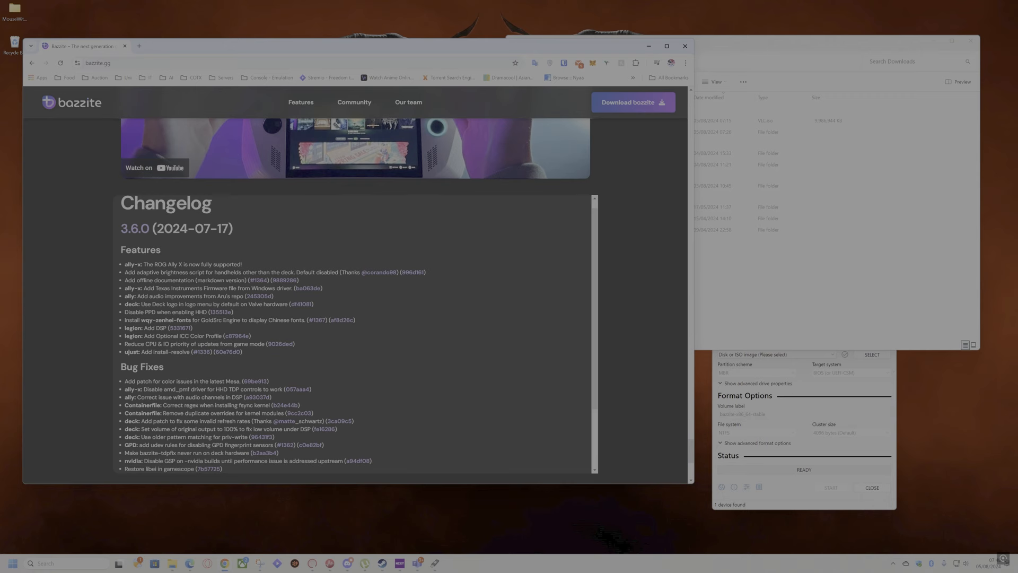
scroll("up", 3)
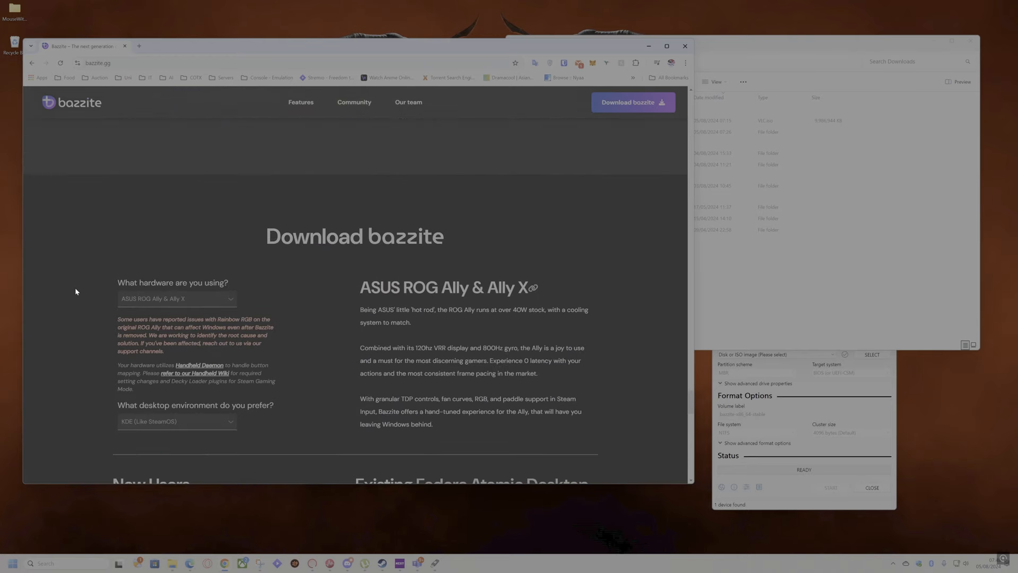
scroll("down", 3)
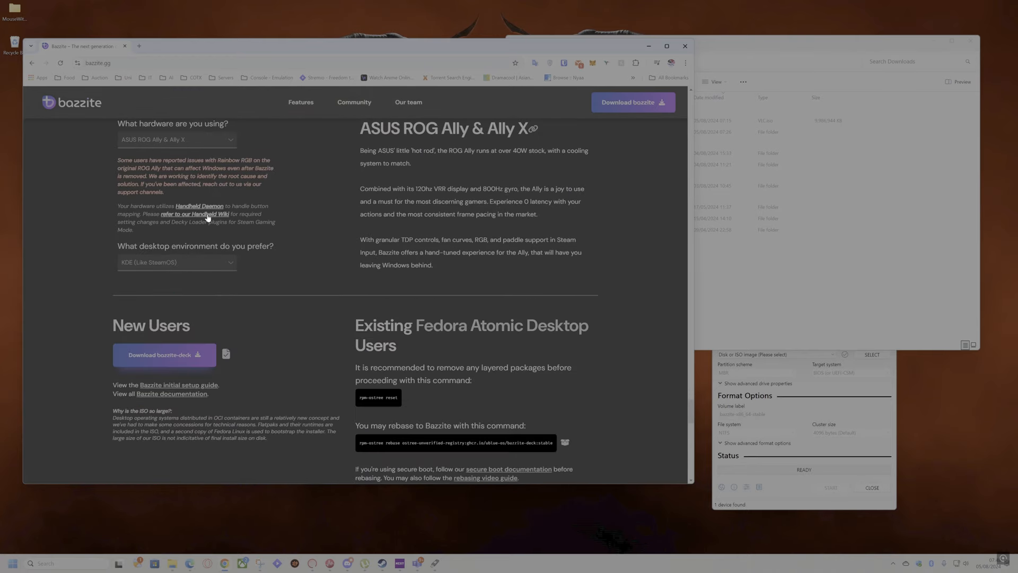
left_click(175, 139)
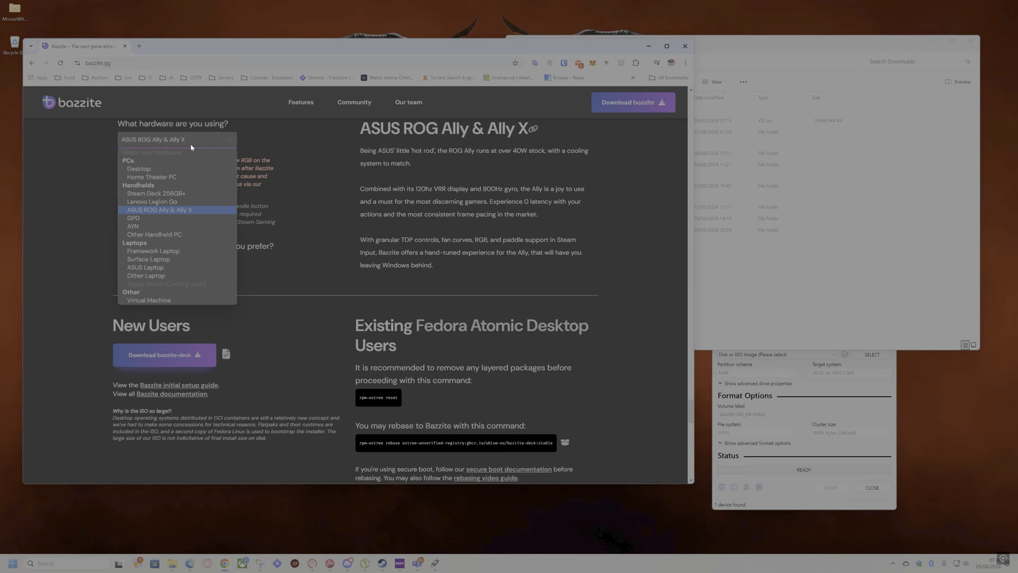
left_click(159, 209)
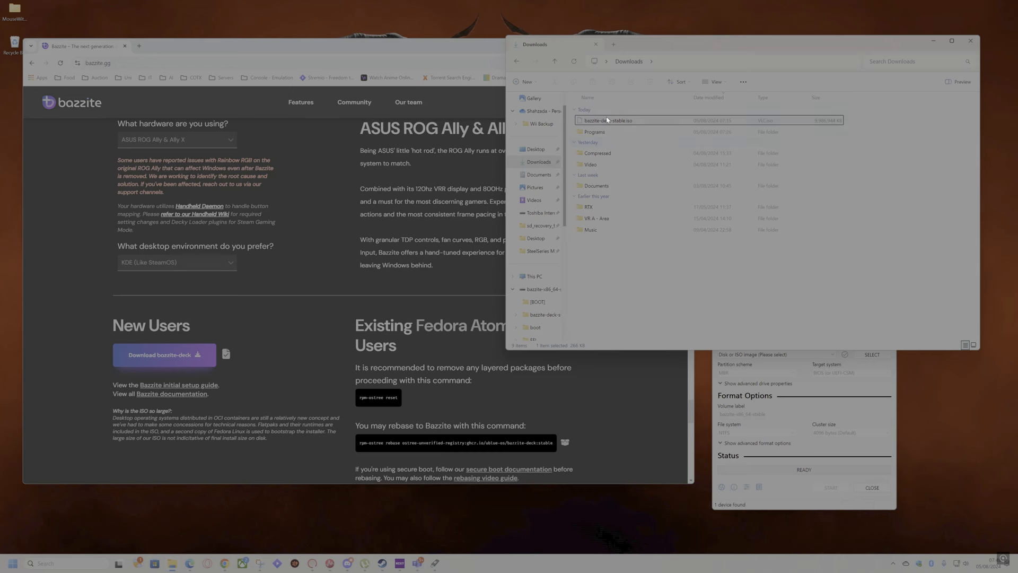
mouse_move(714, 382)
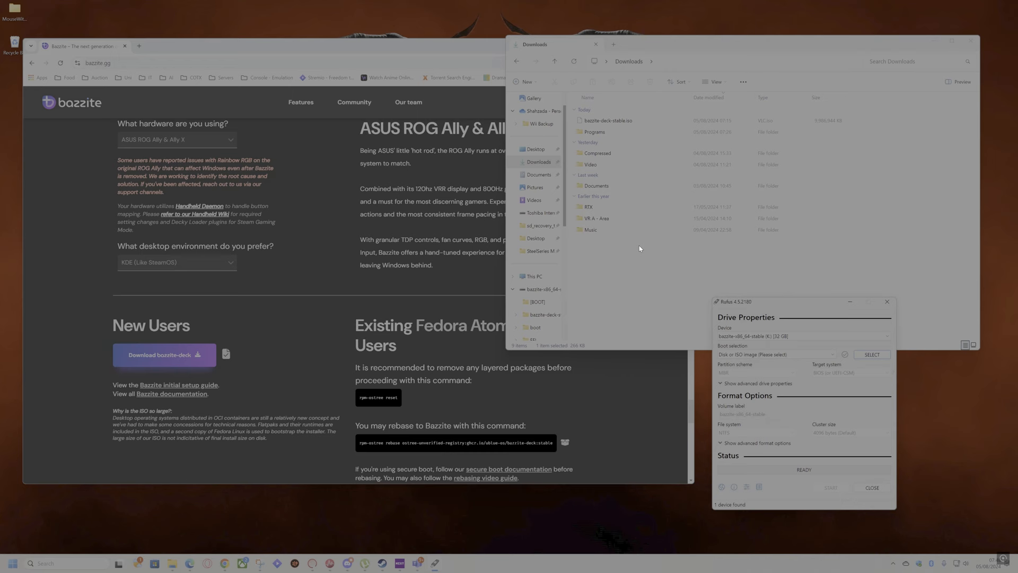
mouse_move(681, 255)
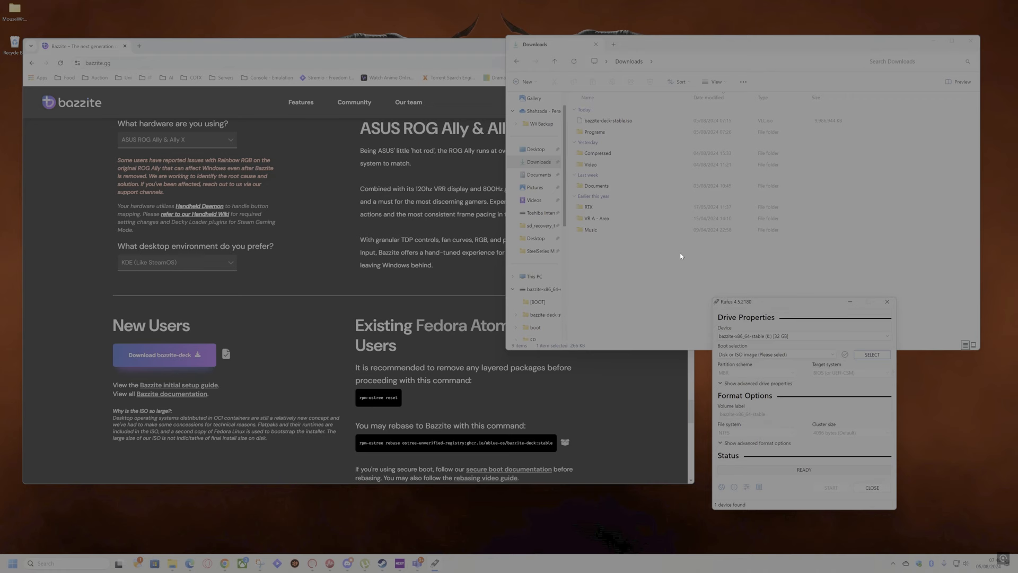
mouse_move(600, 134)
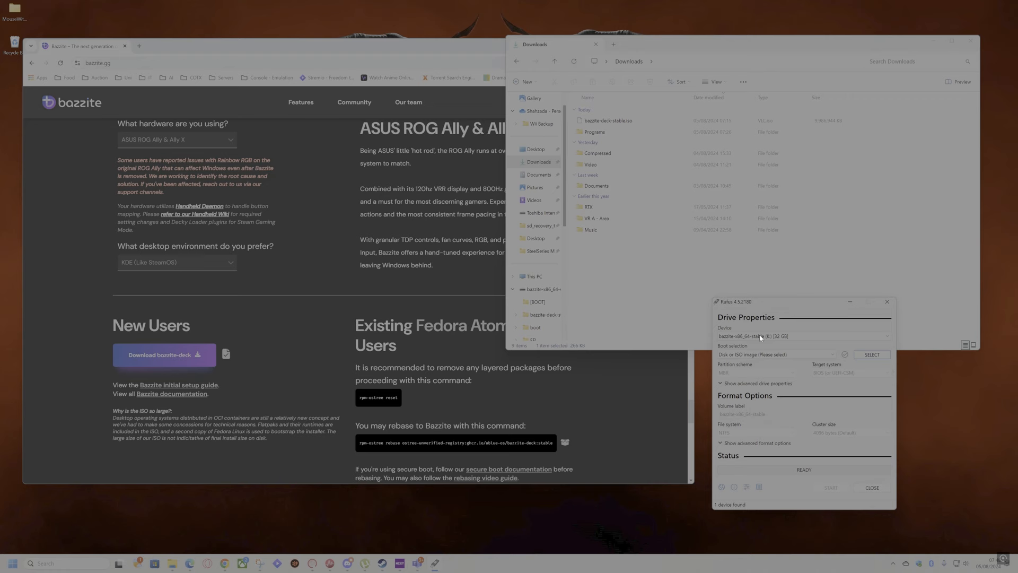
mouse_move(778, 420)
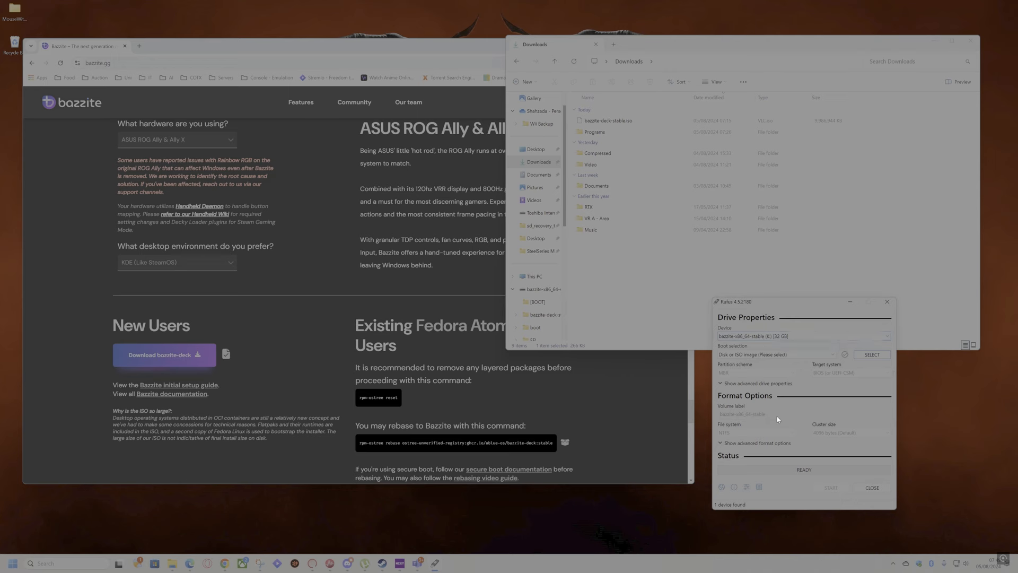
mouse_move(772, 439)
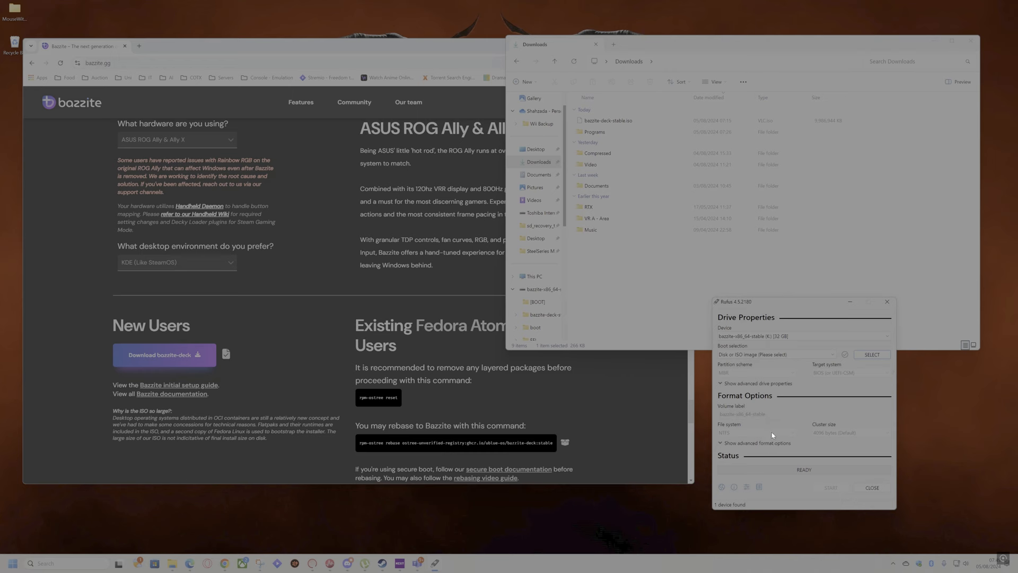
mouse_move(725, 383)
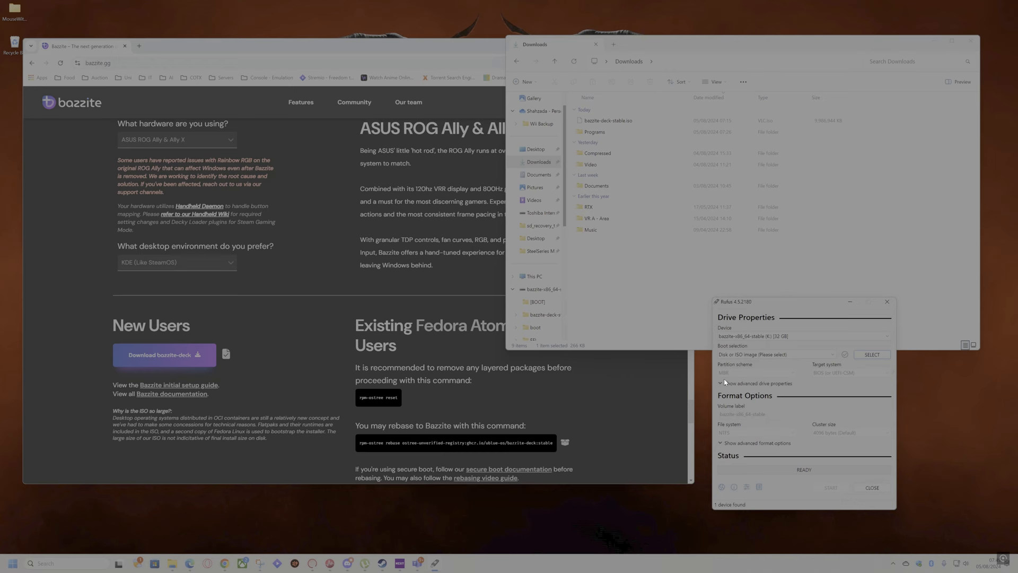